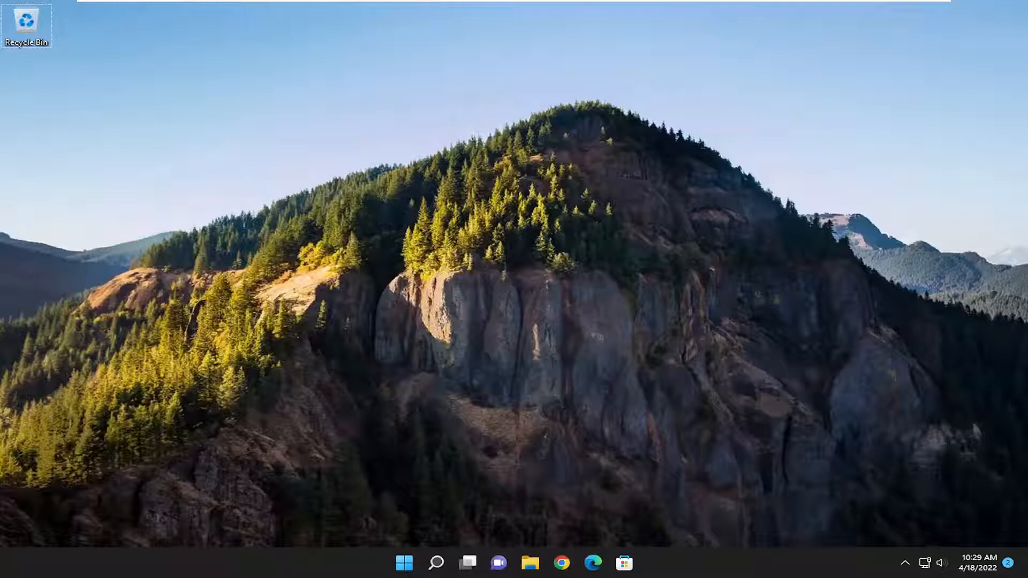
mouse_move(491, 464)
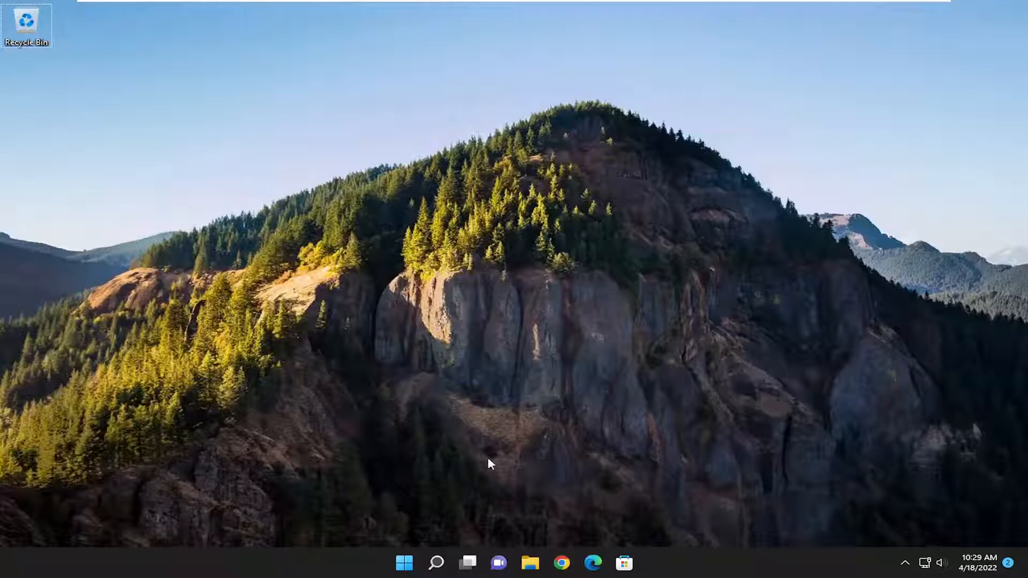
Search Windows for "services" so the Services app shows as the best match
left_click(436, 562)
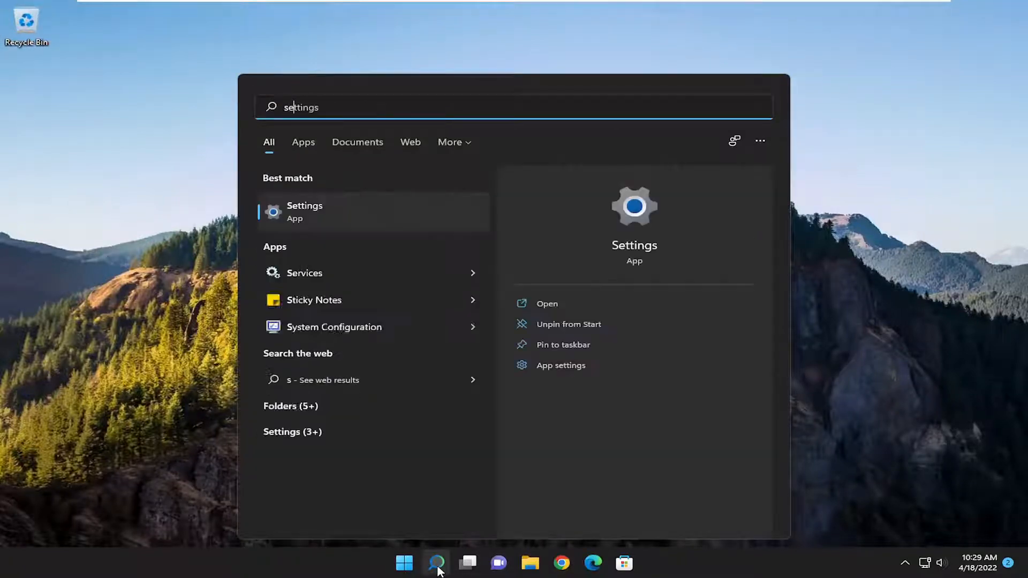
type("ervices")
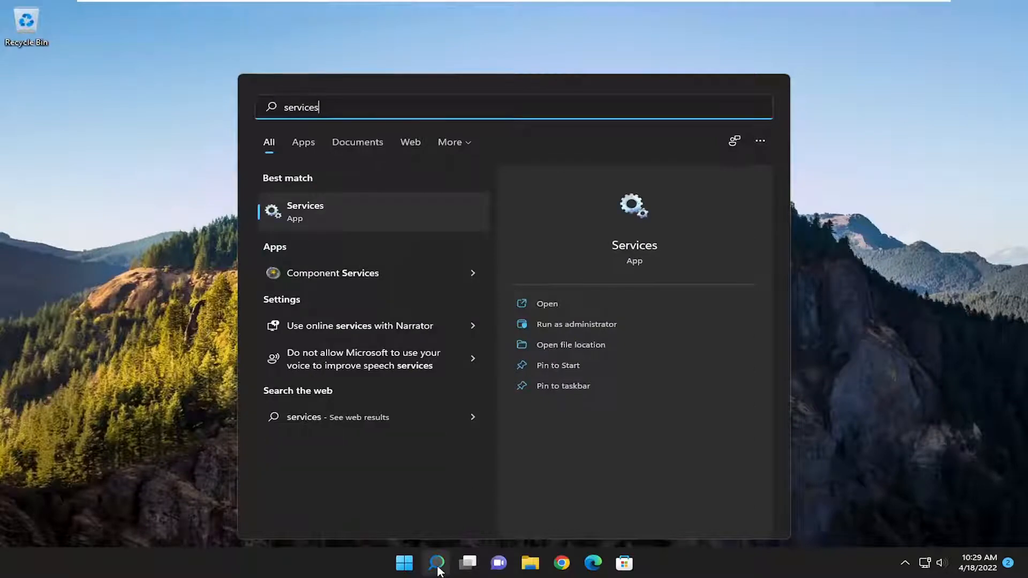
mouse_move(326, 218)
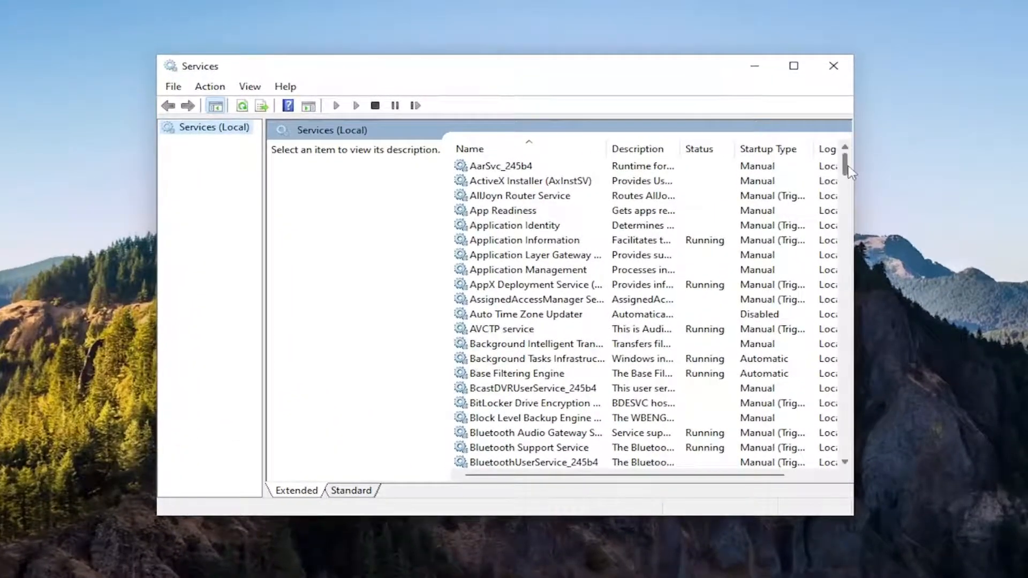
Stop and start the Print Spooler service, keep startup type Automatic, and confirm with OK
scroll("down", 3)
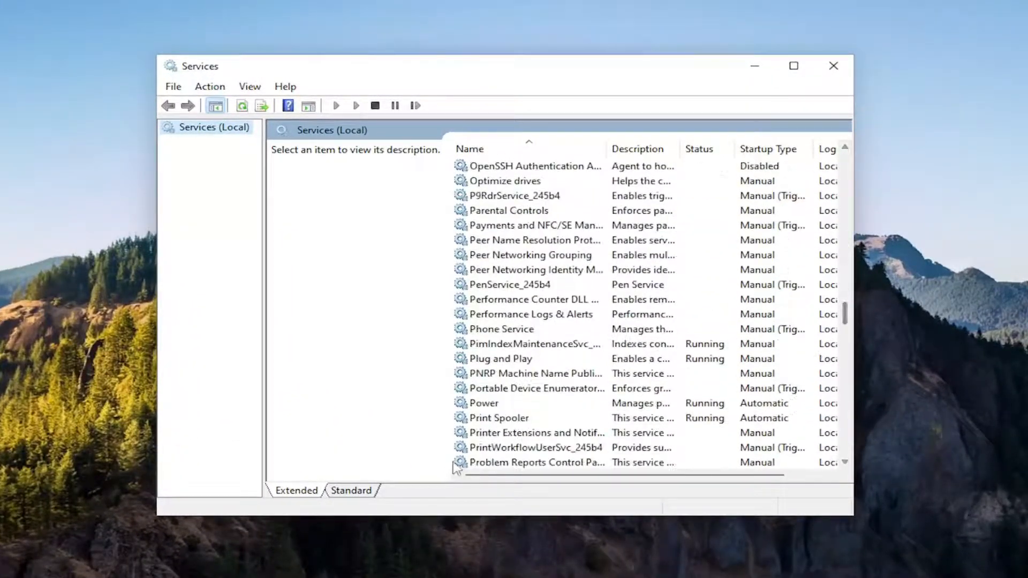
double_click(499, 418)
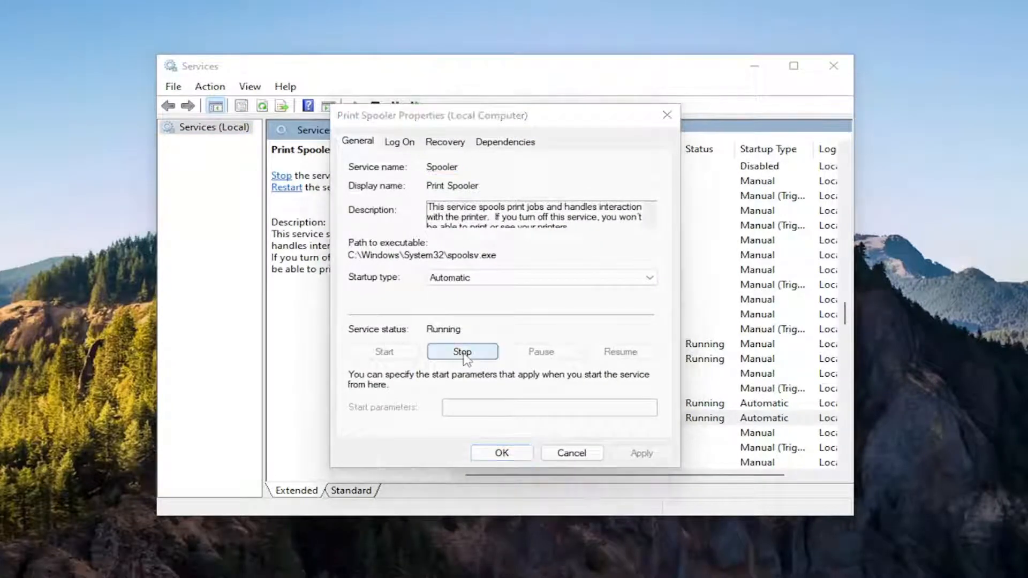
left_click(463, 351)
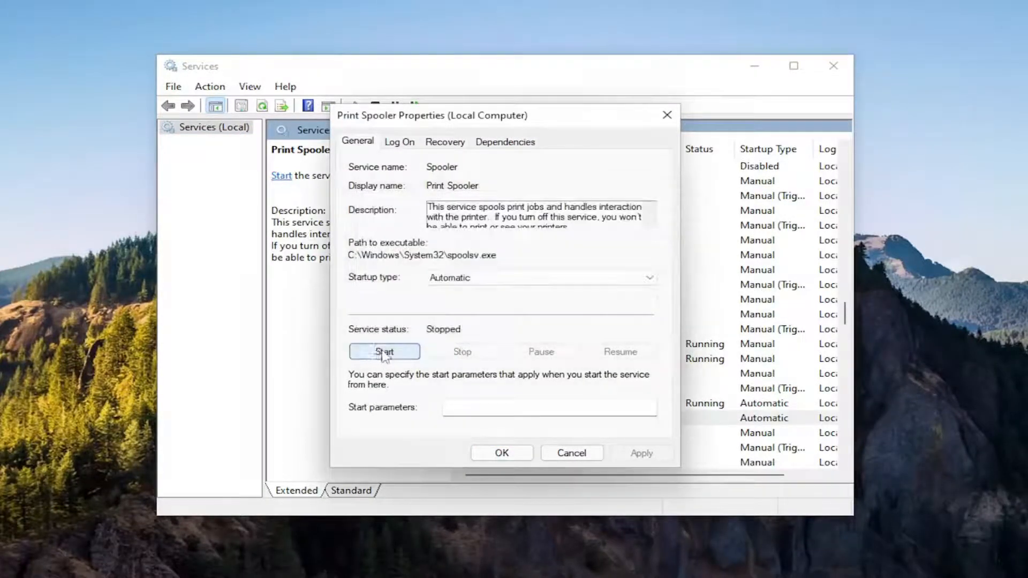
left_click(383, 351)
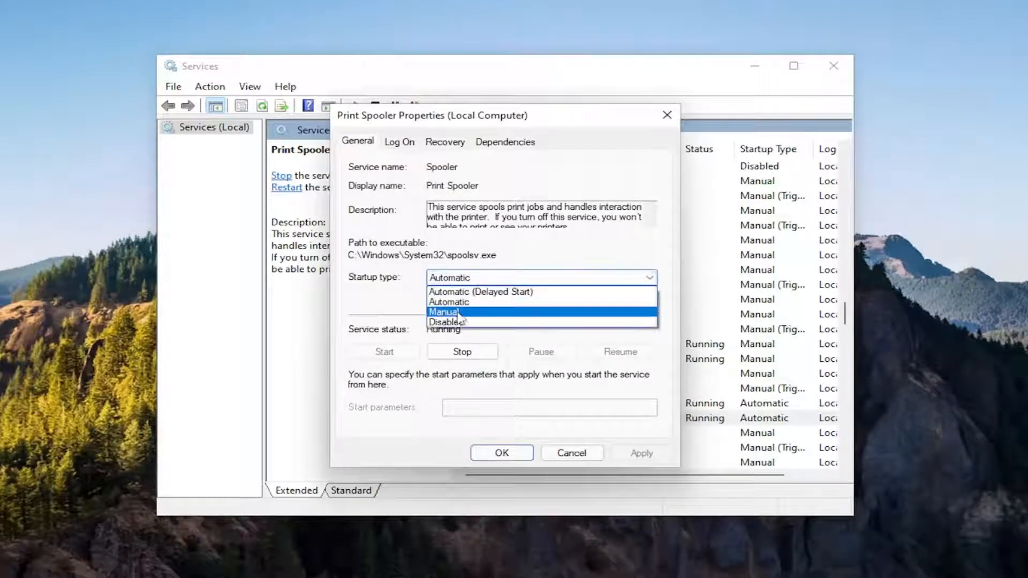
left_click(449, 302)
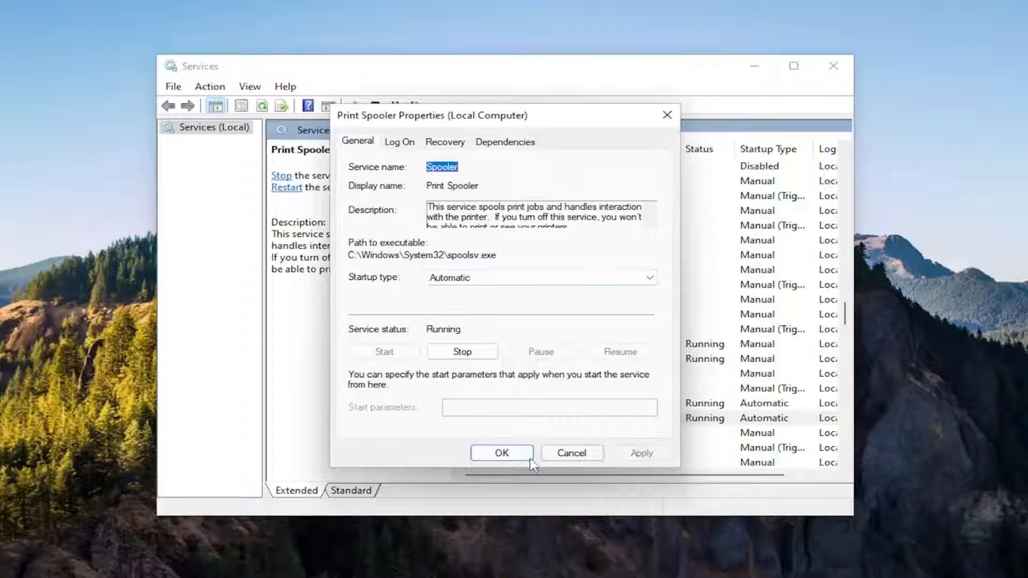
left_click(501, 453)
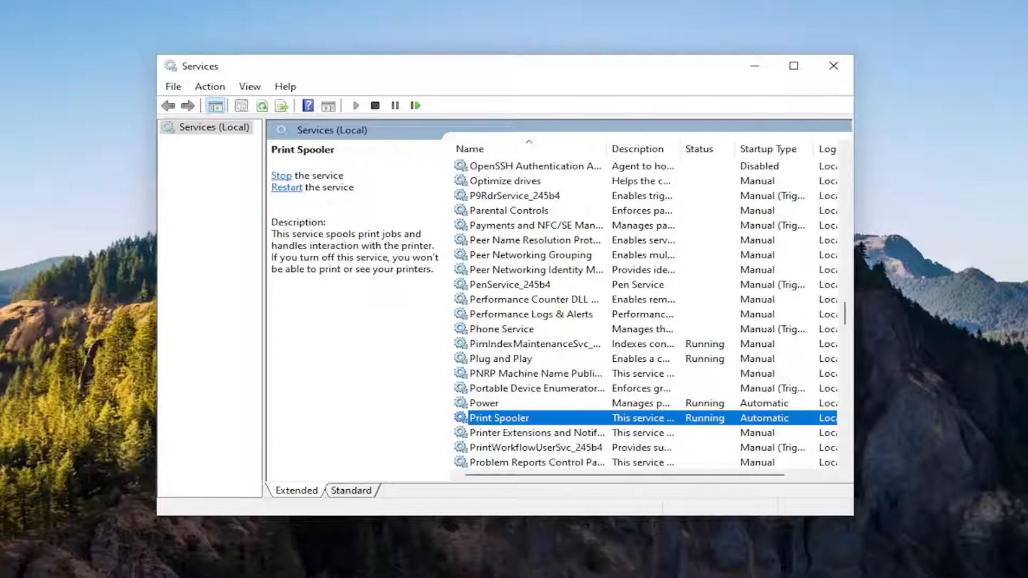
mouse_move(794, 42)
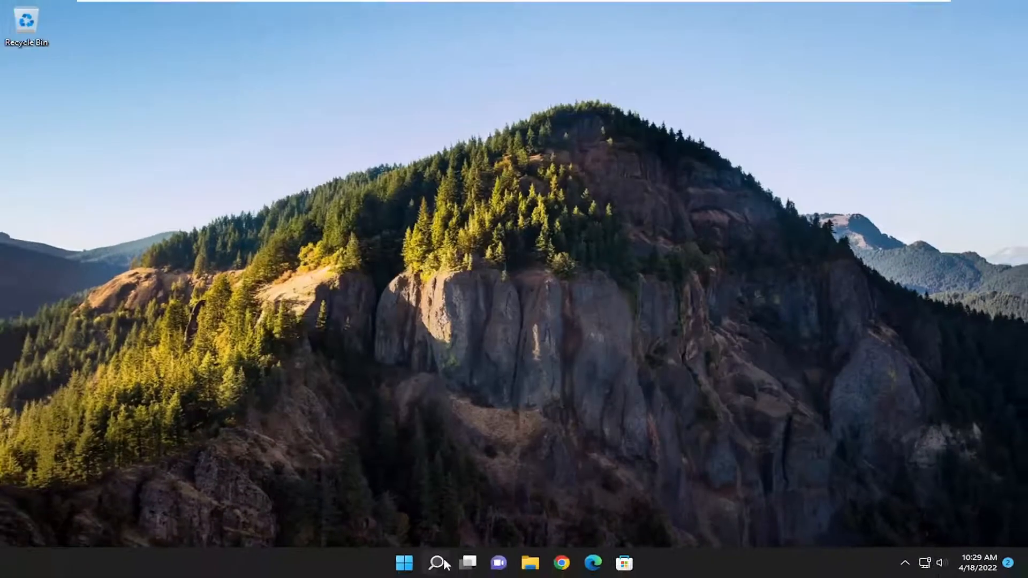
Launch Settings from Windows Search and go to Bluetooth & devices
left_click(436, 562)
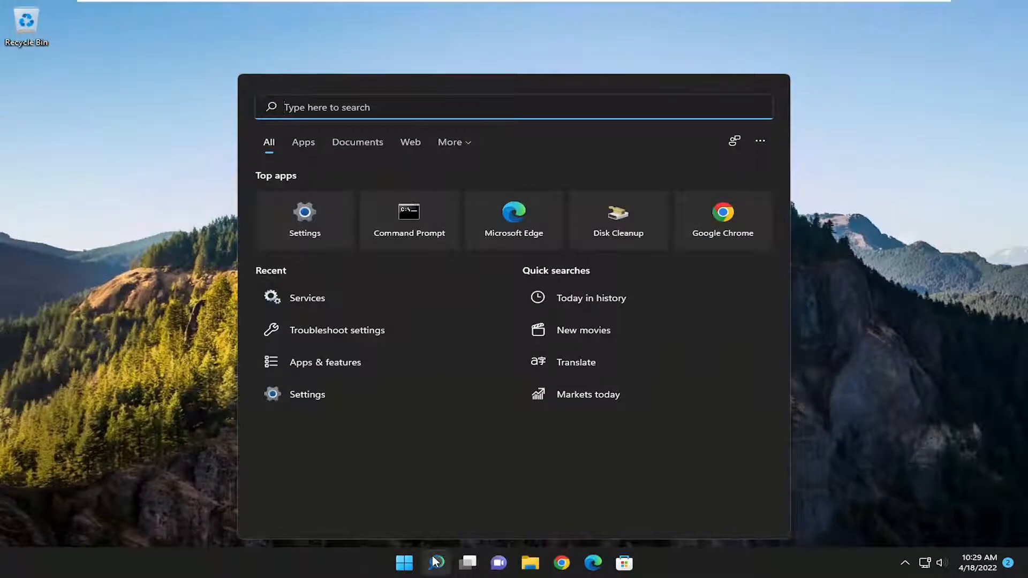
type("settings")
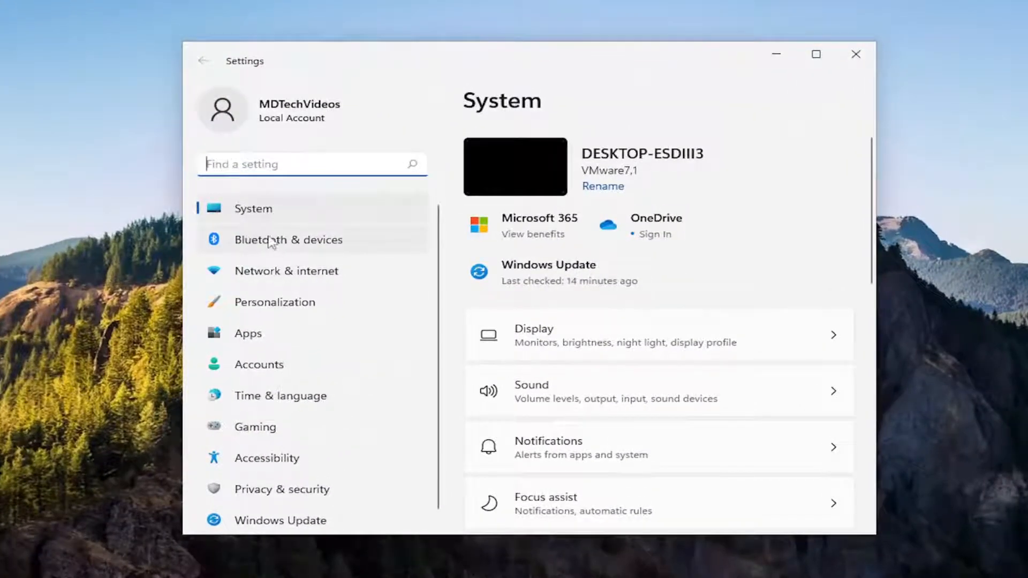
left_click(288, 239)
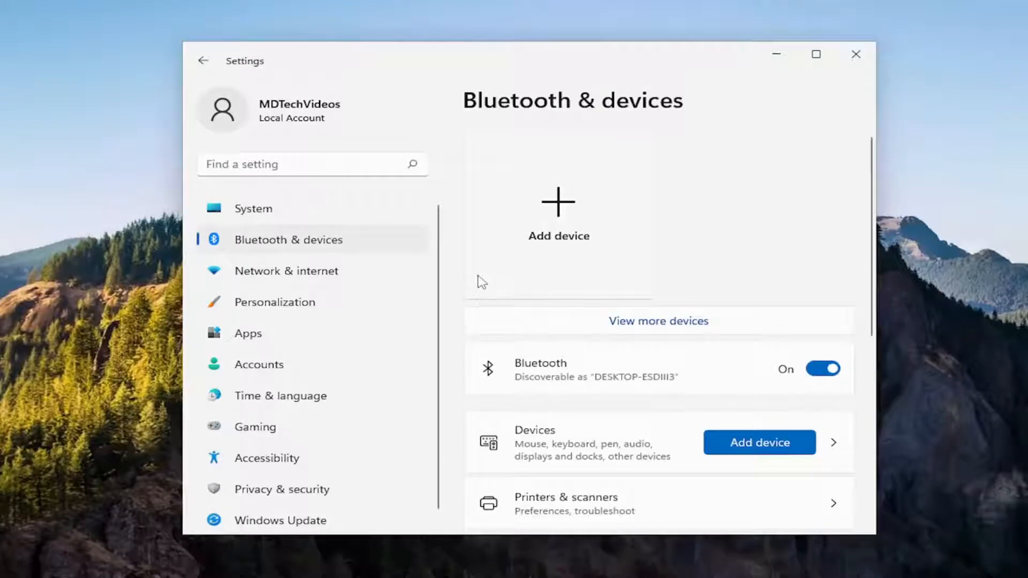
Go to Printers & scanners and select the Microsoft XPS Document Writer
scroll("down", 3)
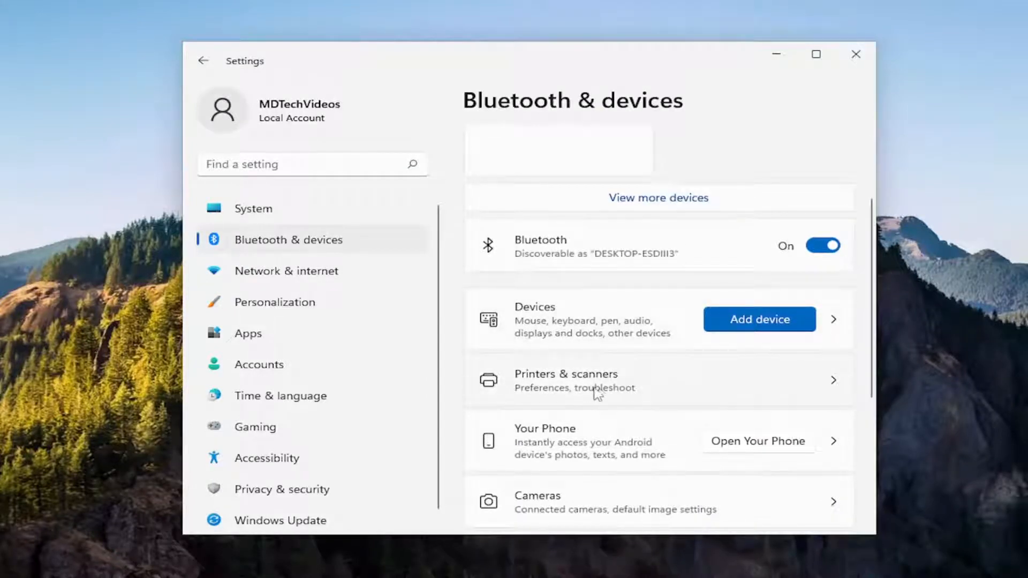
left_click(571, 379)
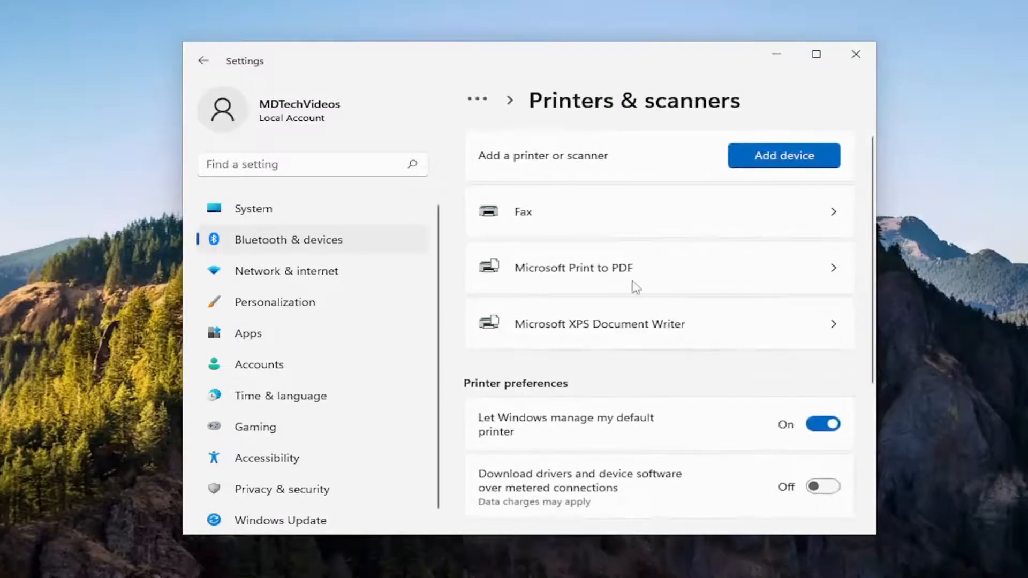
mouse_move(601, 326)
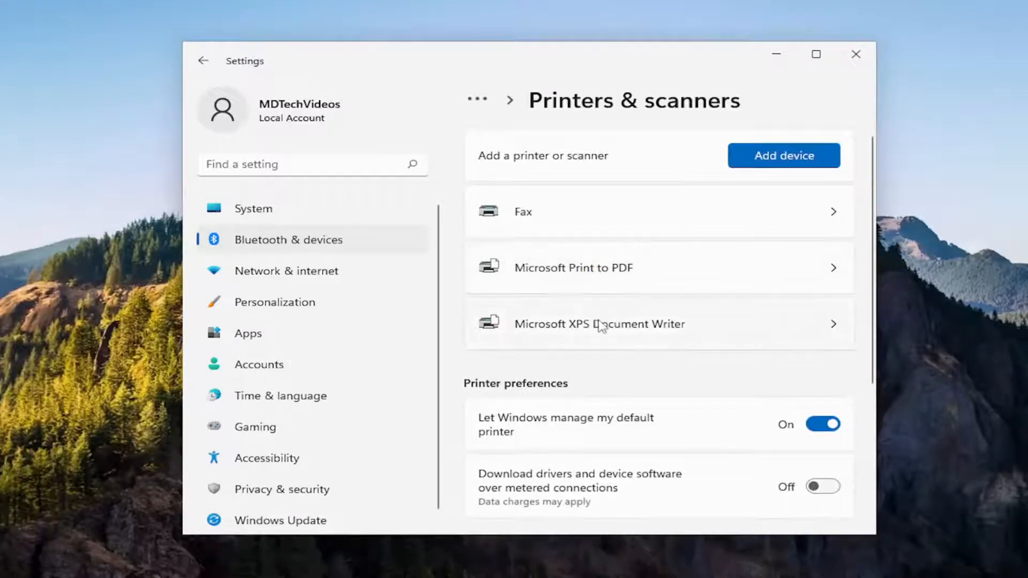
left_click(598, 324)
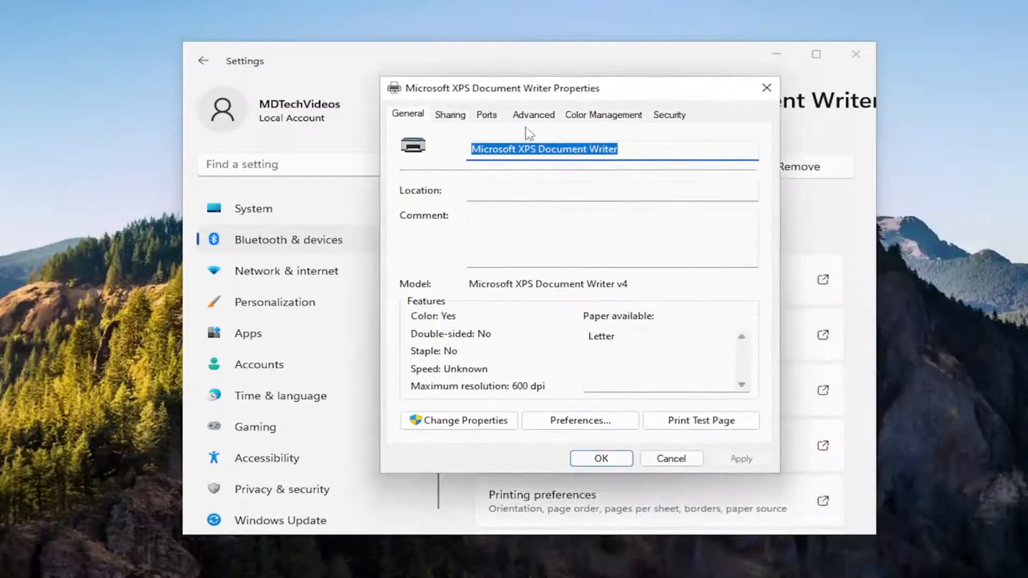
left_click(487, 114)
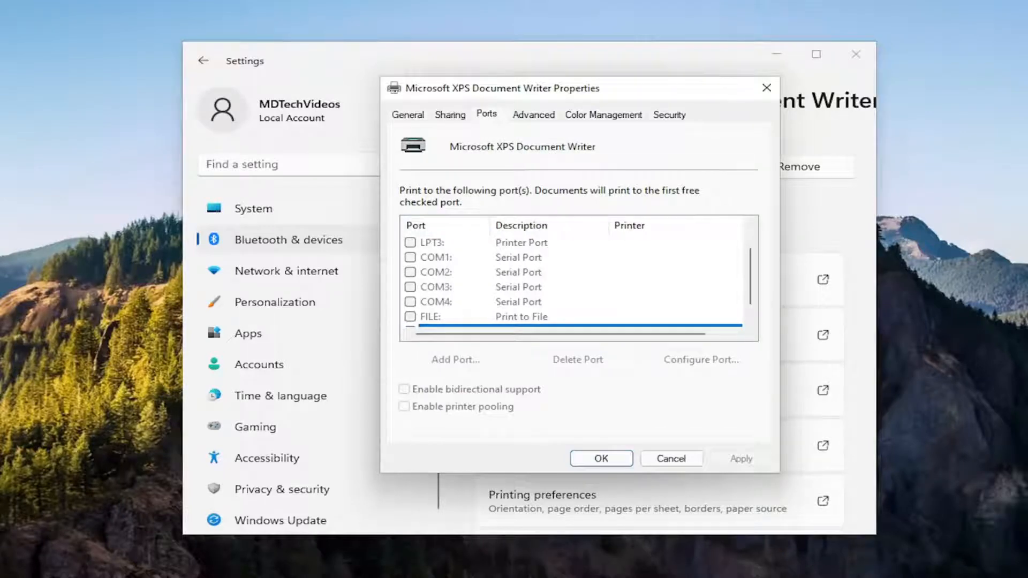
mouse_move(521, 302)
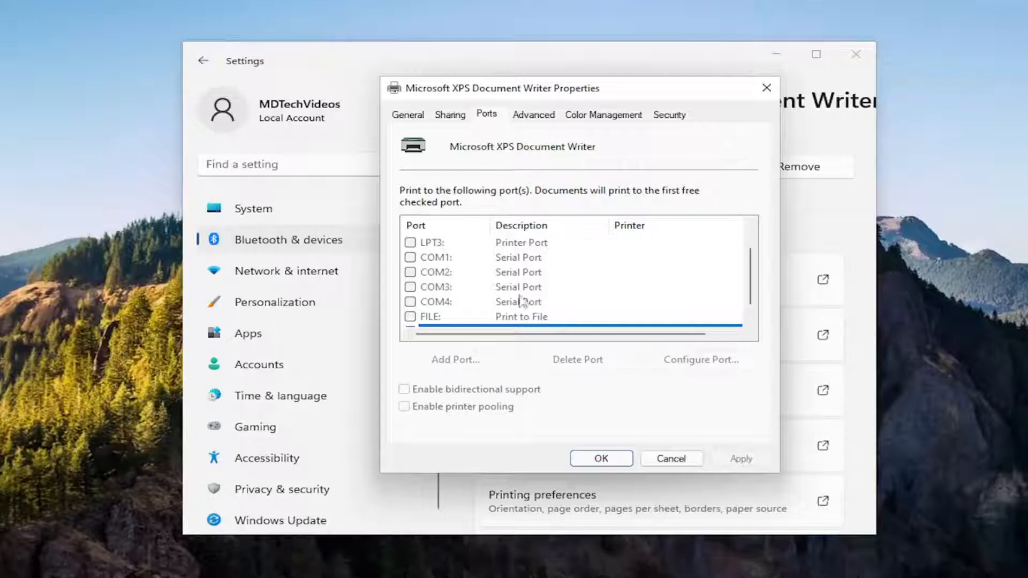
scroll("up", 3)
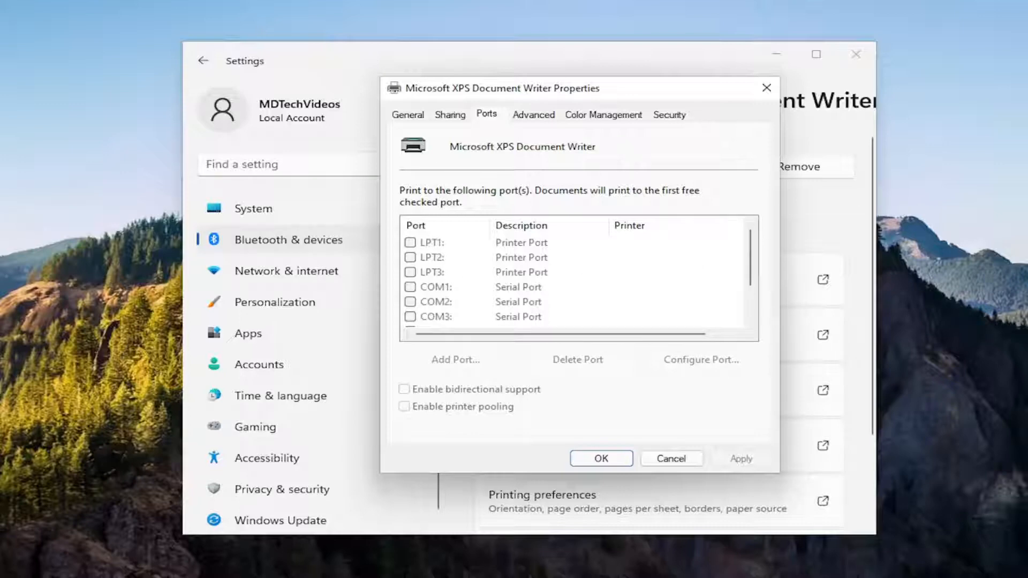
mouse_move(666, 391)
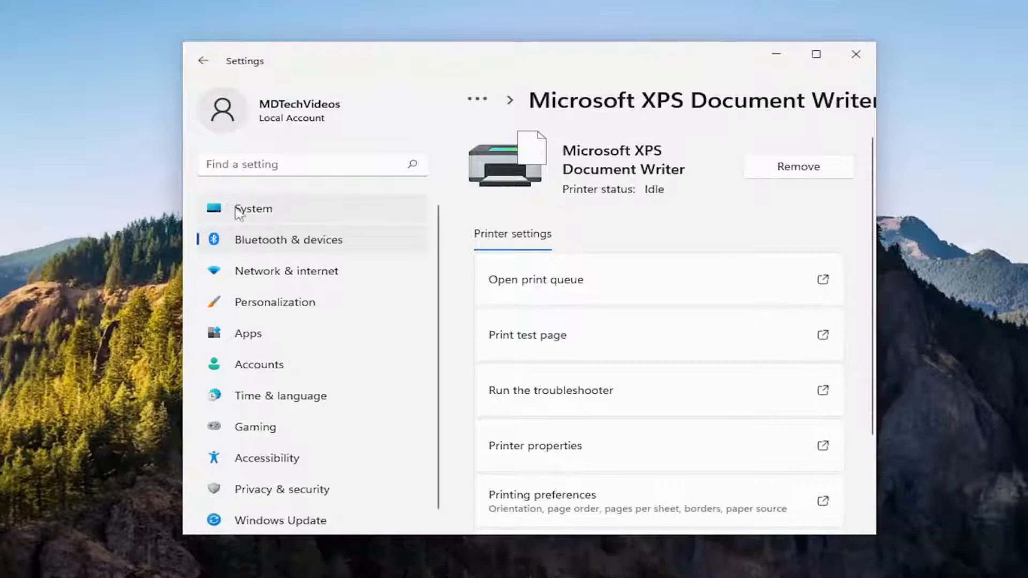
From System settings, search 'troubleshoot' and reach the Other troubleshooters list
left_click(253, 209)
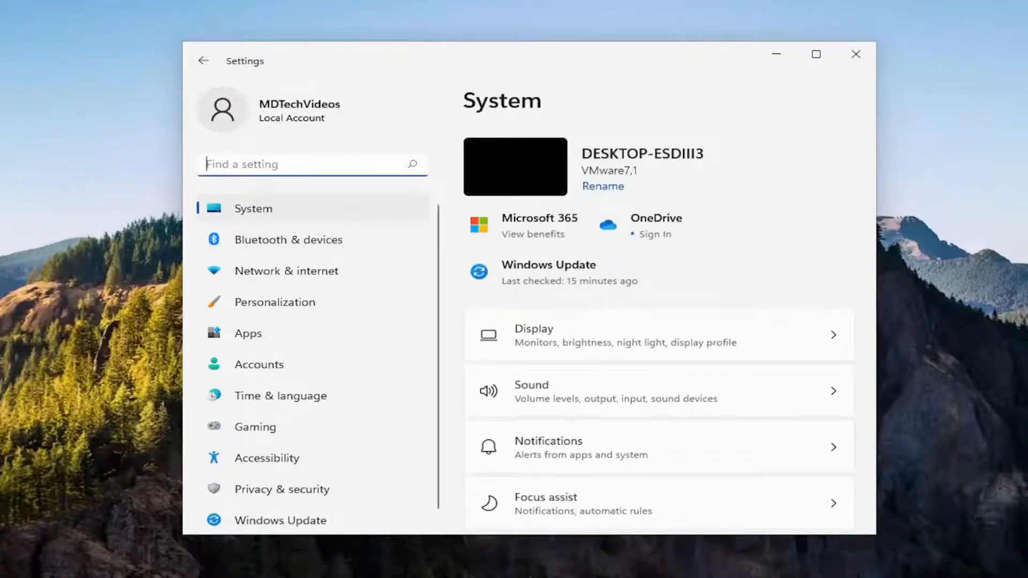
type("troubkle")
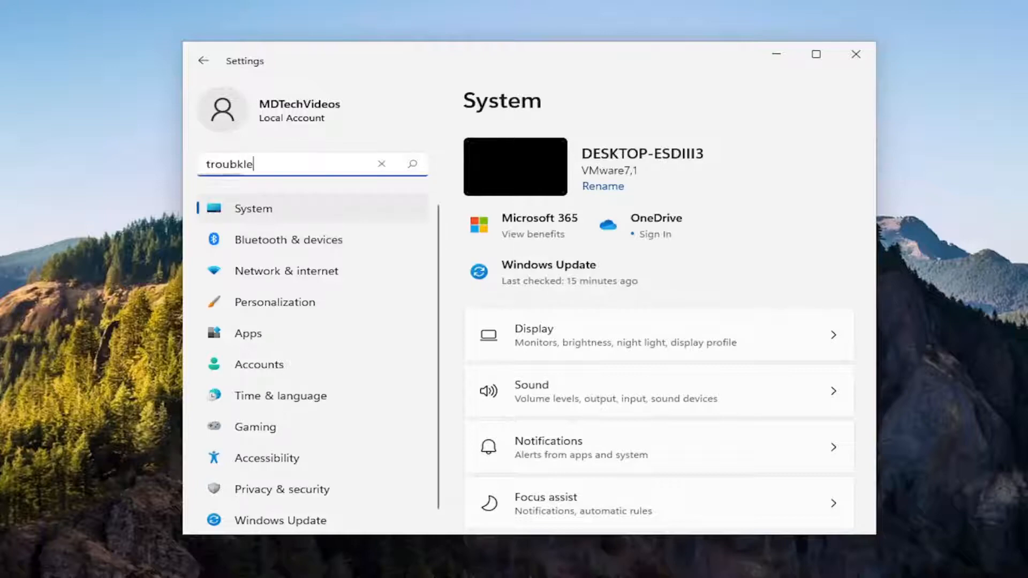
type("troubleshoot")
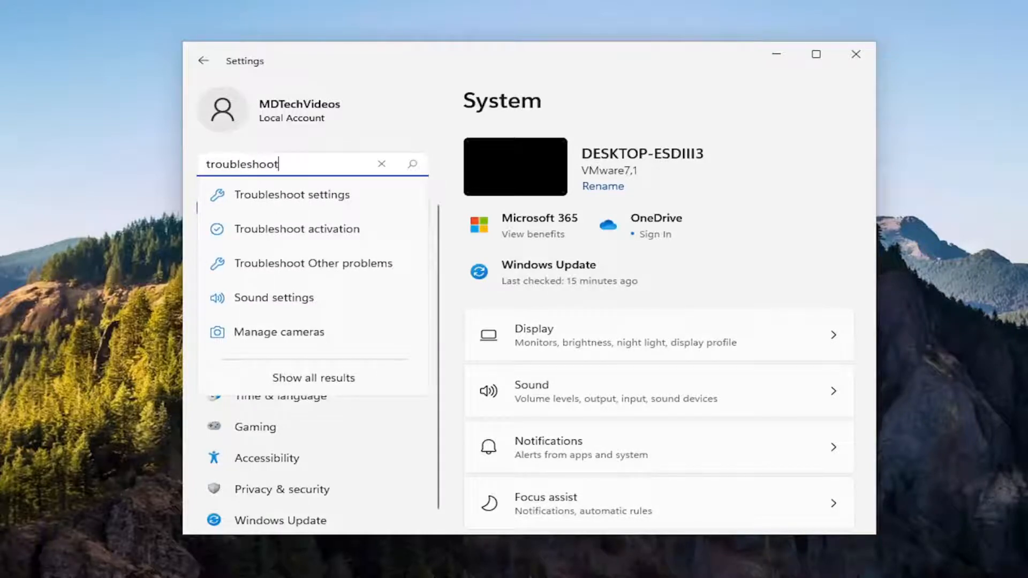
left_click(292, 195)
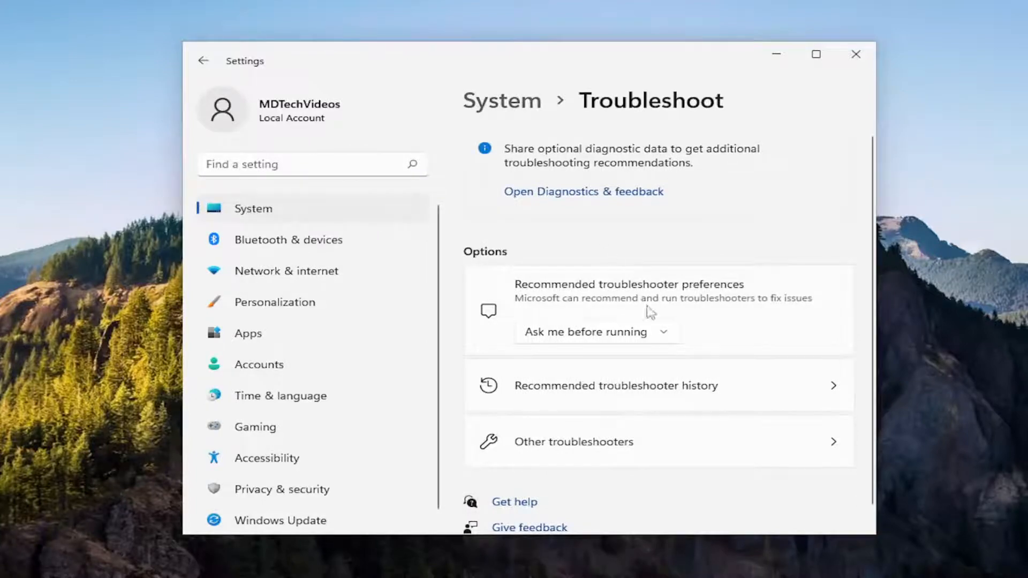
left_click(572, 441)
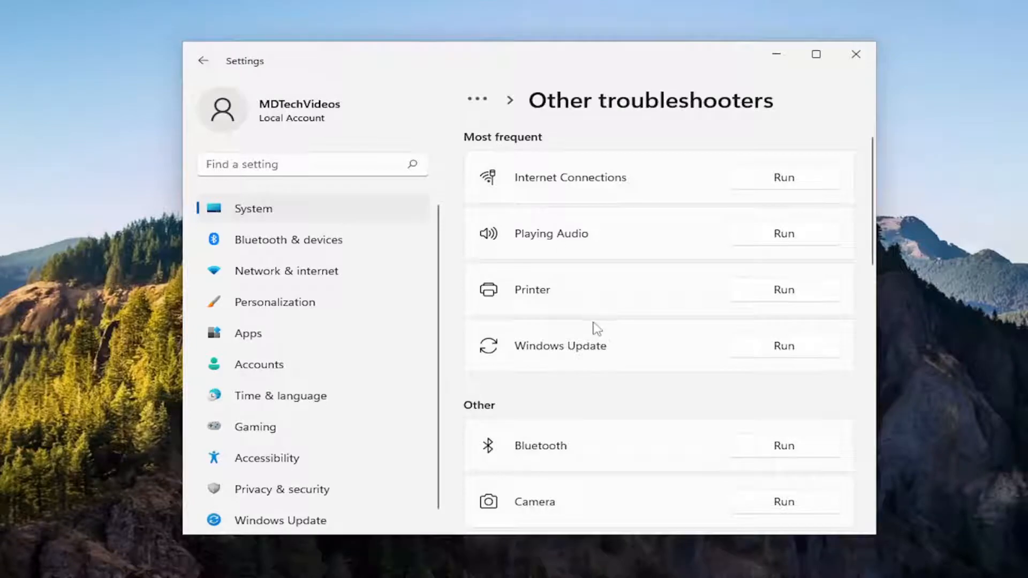
mouse_move(787, 297)
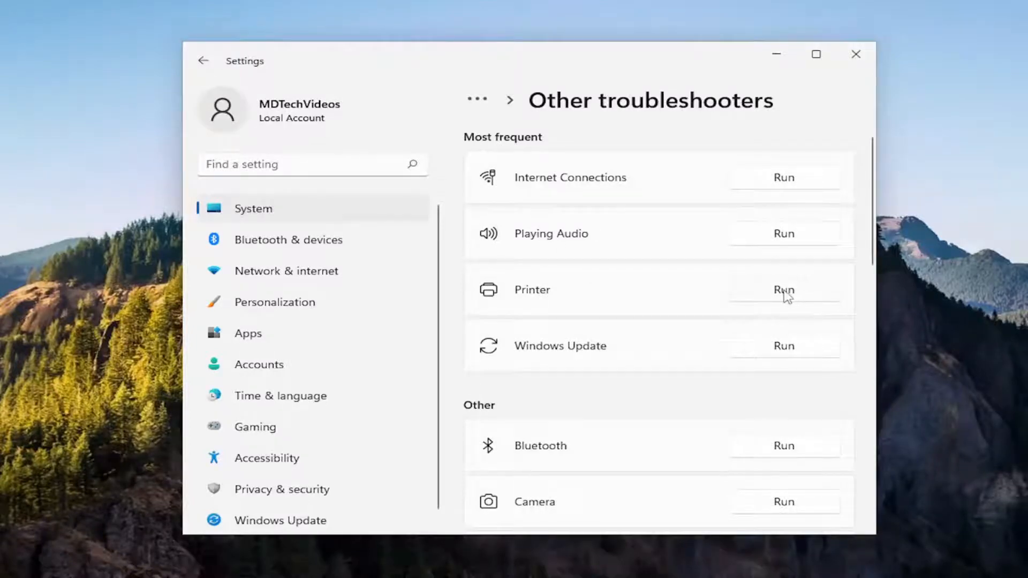
Run the Printer troubleshooter and close it after it finds no problem
left_click(783, 291)
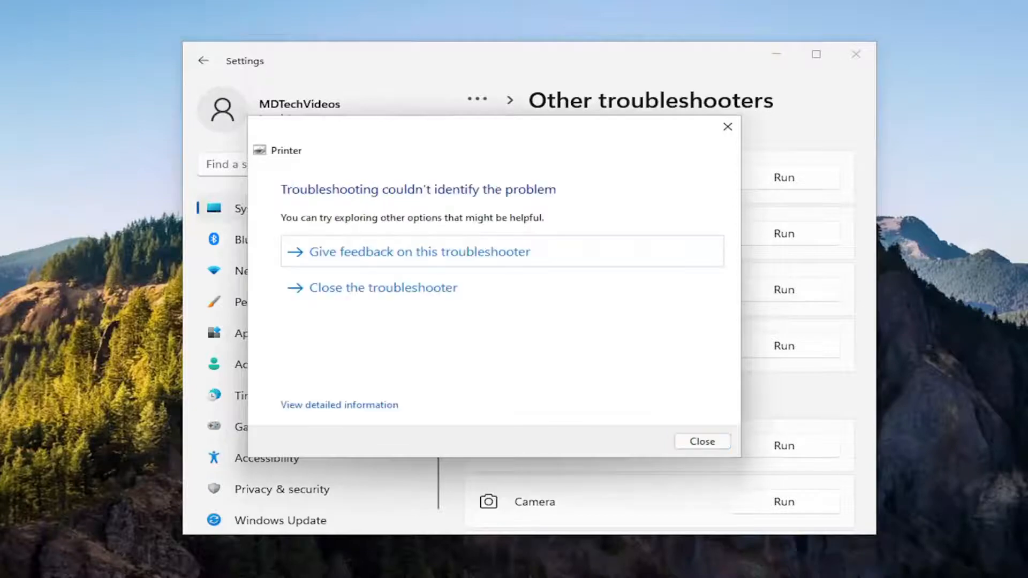
mouse_move(714, 412)
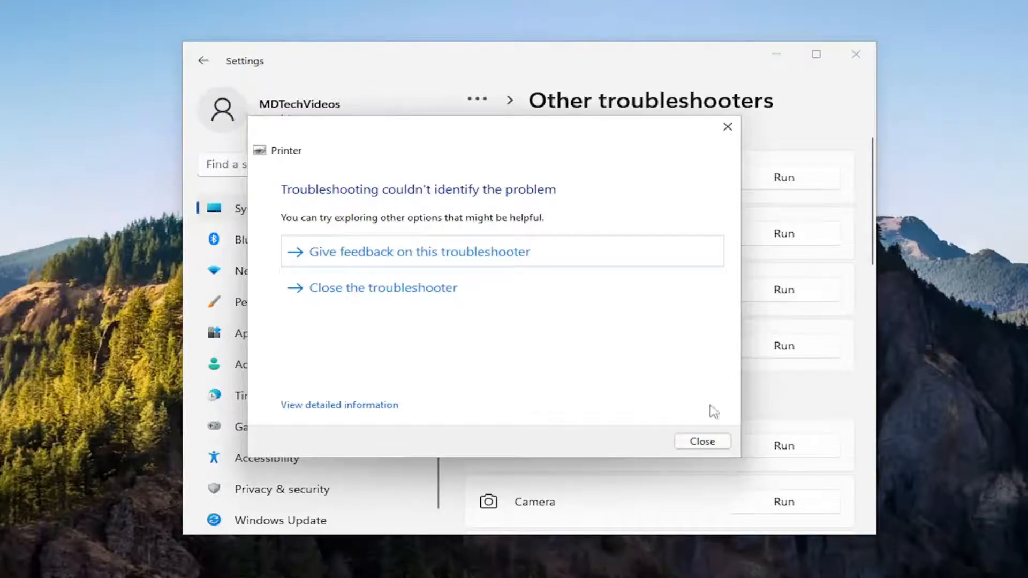
left_click(702, 441)
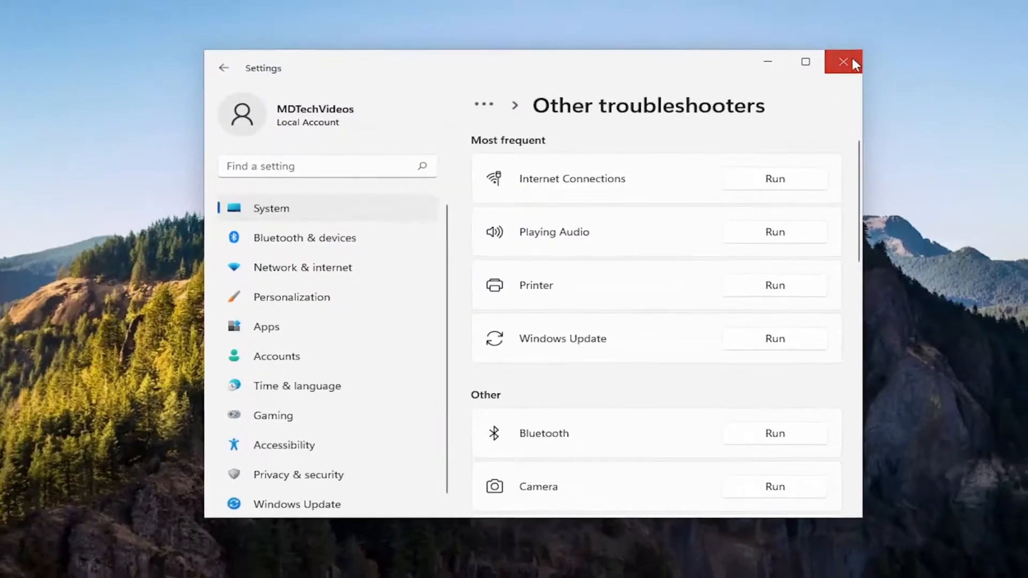
Close Settings and bring up the Start quick menu's shut down or sign out options
left_click(843, 62)
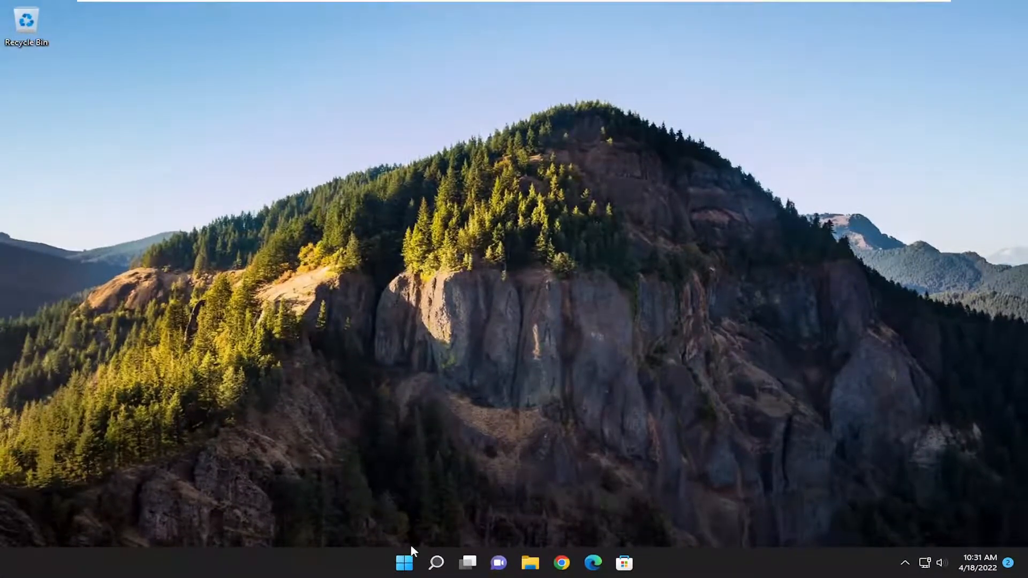
right_click(404, 563)
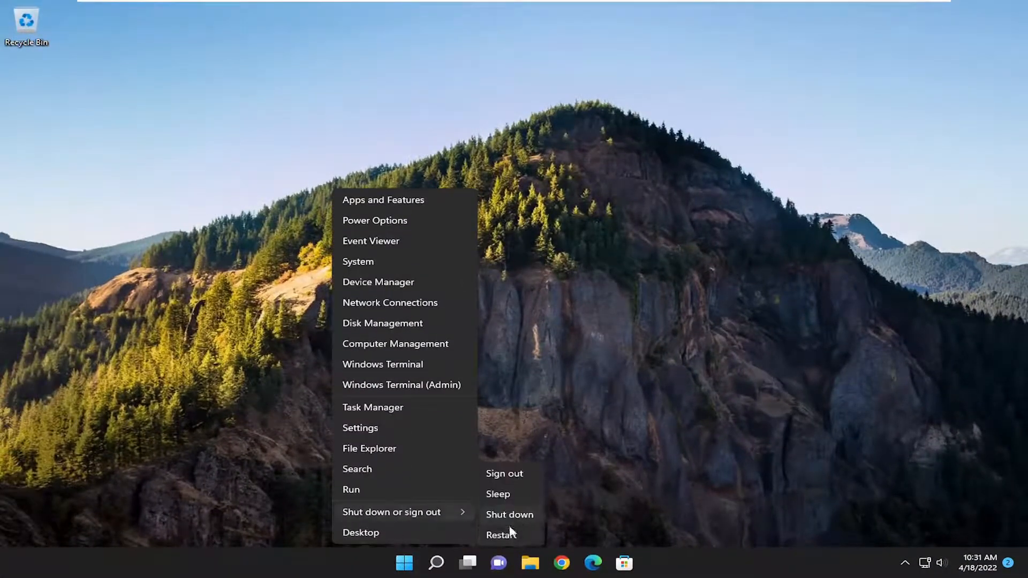